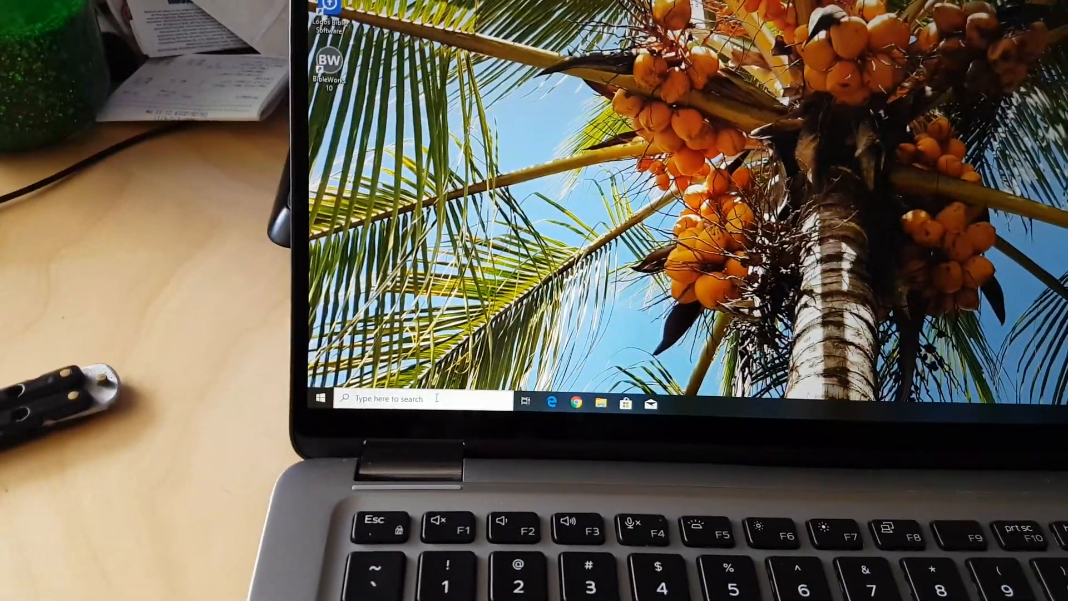
- Search 'create a recovery drive' and launch the Recovery Drive wizard from the results
type("control panel")
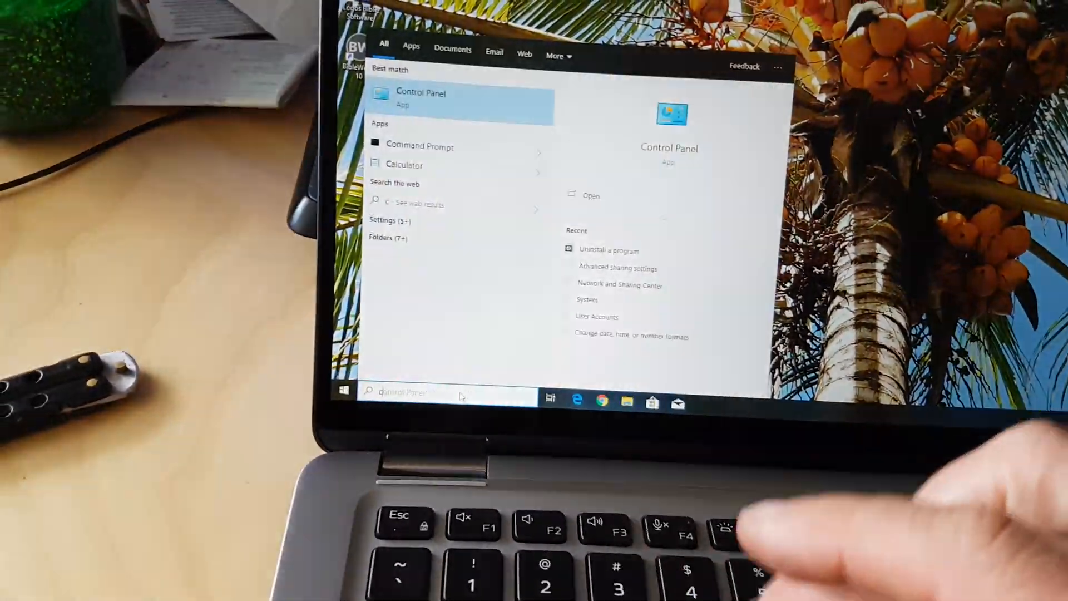
type("create a recovery drive")
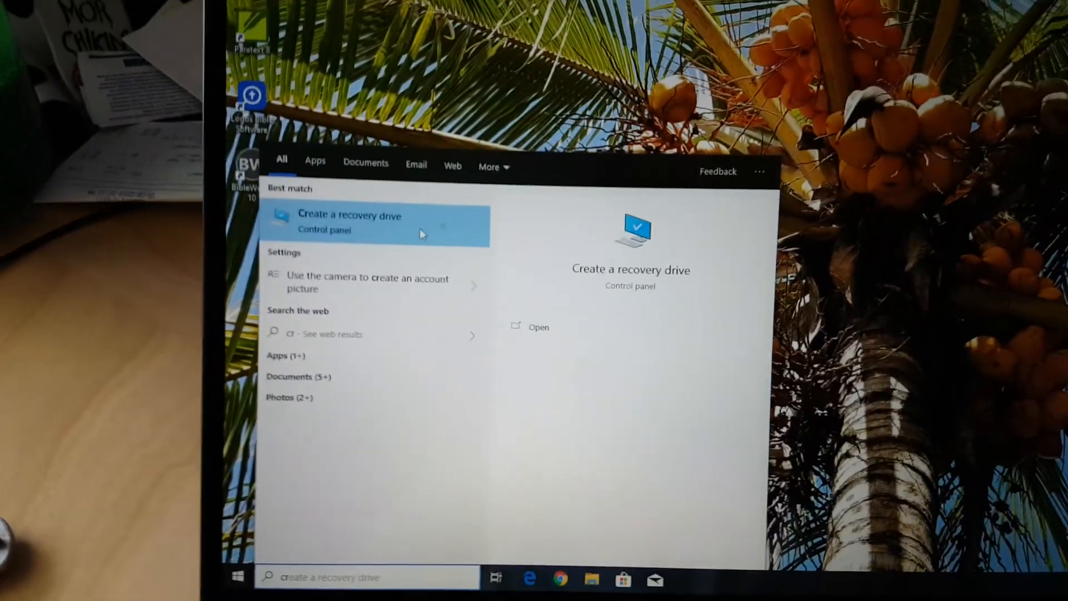
left_click(349, 222)
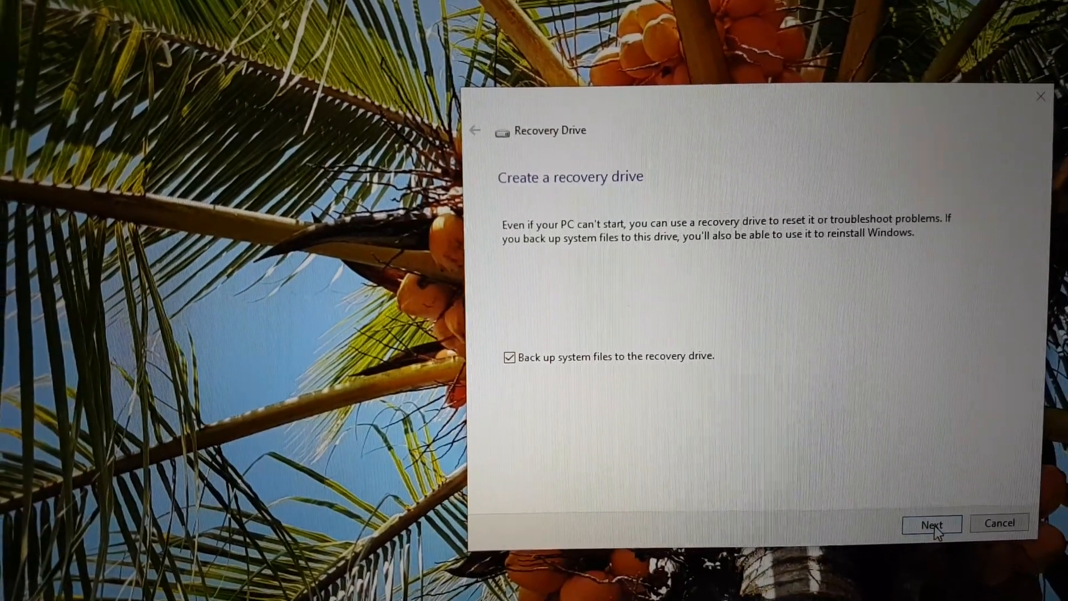
- Build the recovery drive on D:\ (Samsung USB) with system files backed up, erasing the stick
left_click(933, 524)
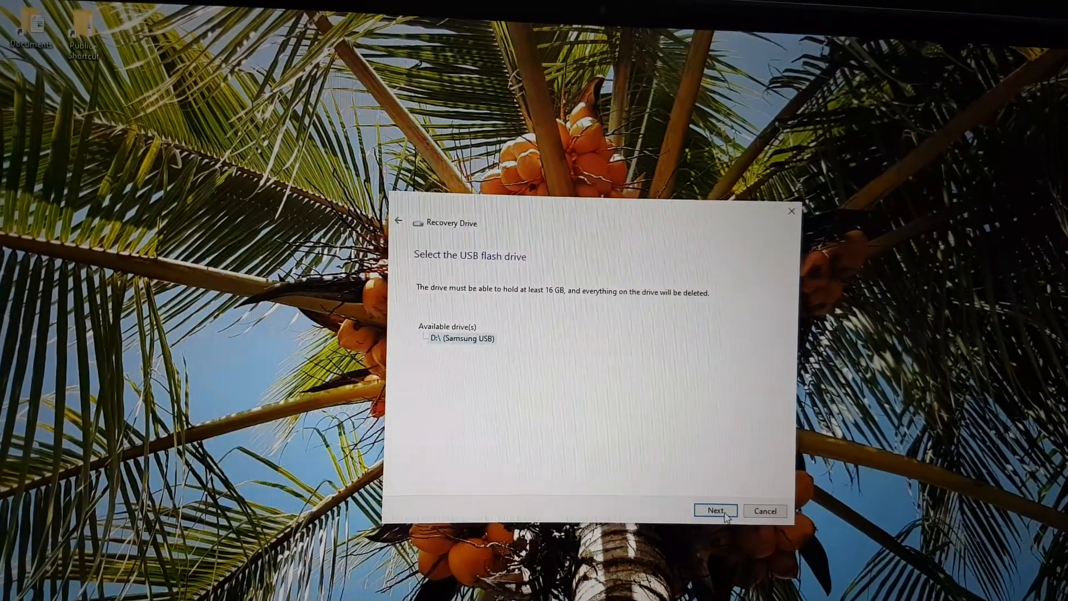
left_click(715, 511)
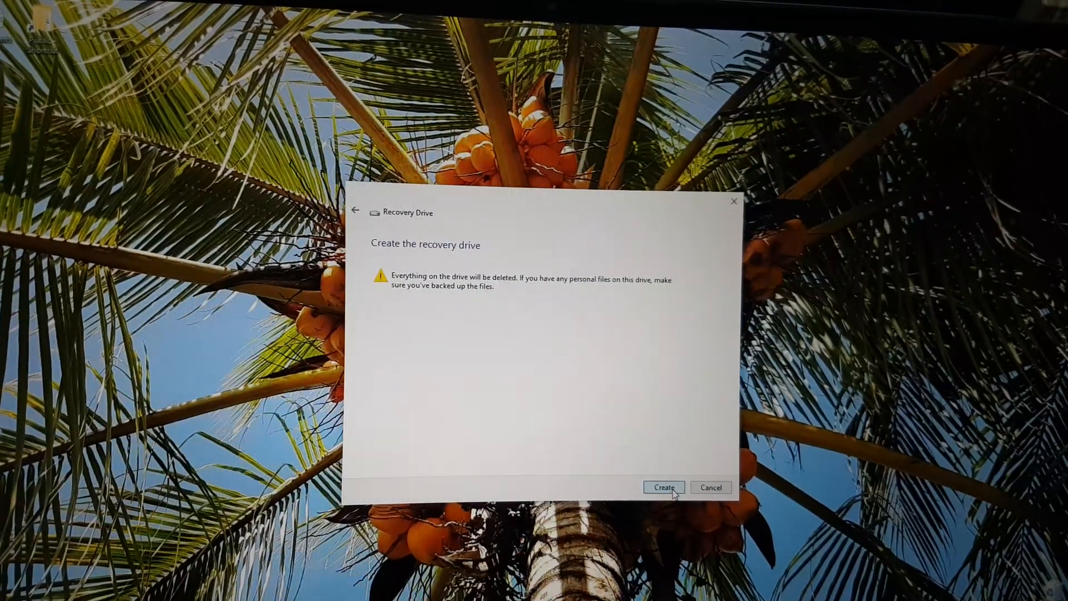
left_click(663, 487)
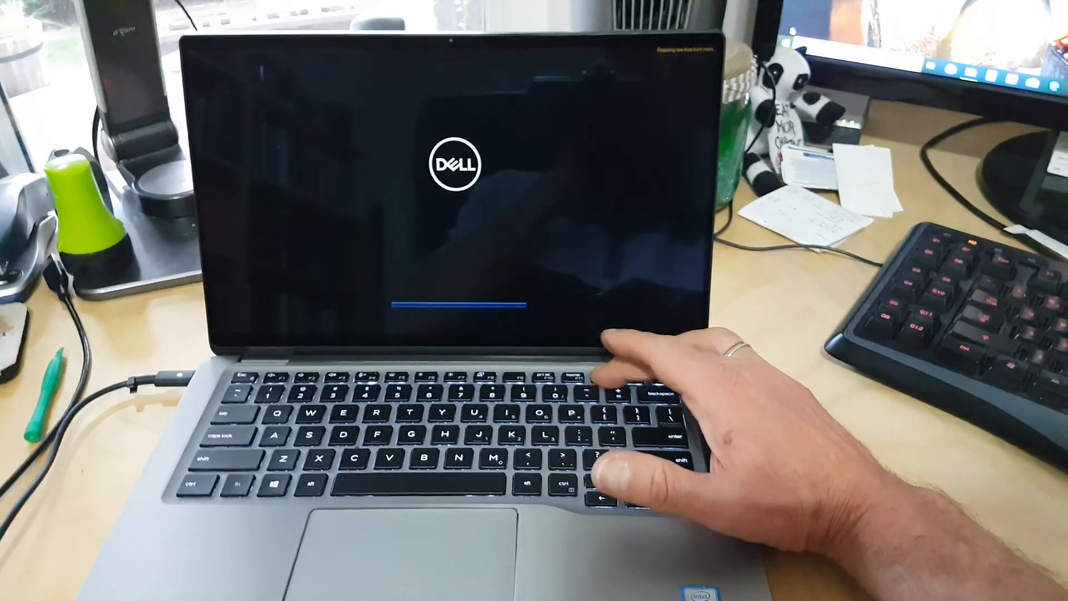
- Bring up the Dell one-time boot menu at startup with F12
key("F12")
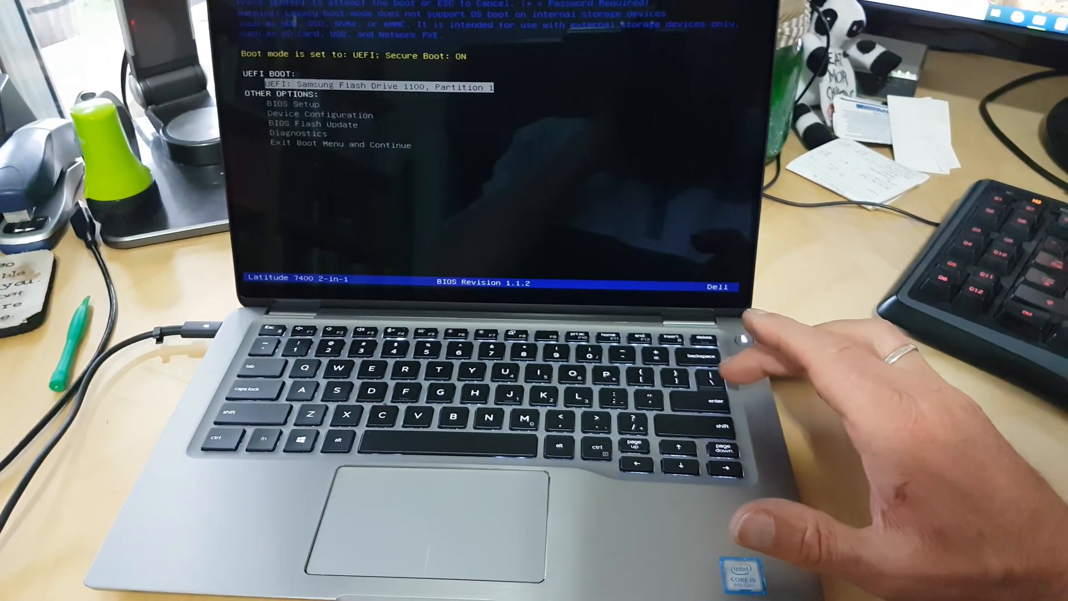
- Boot the laptop from 'UEFI: Samsung Flash Drive 1100, Partition 1'
key("enter")
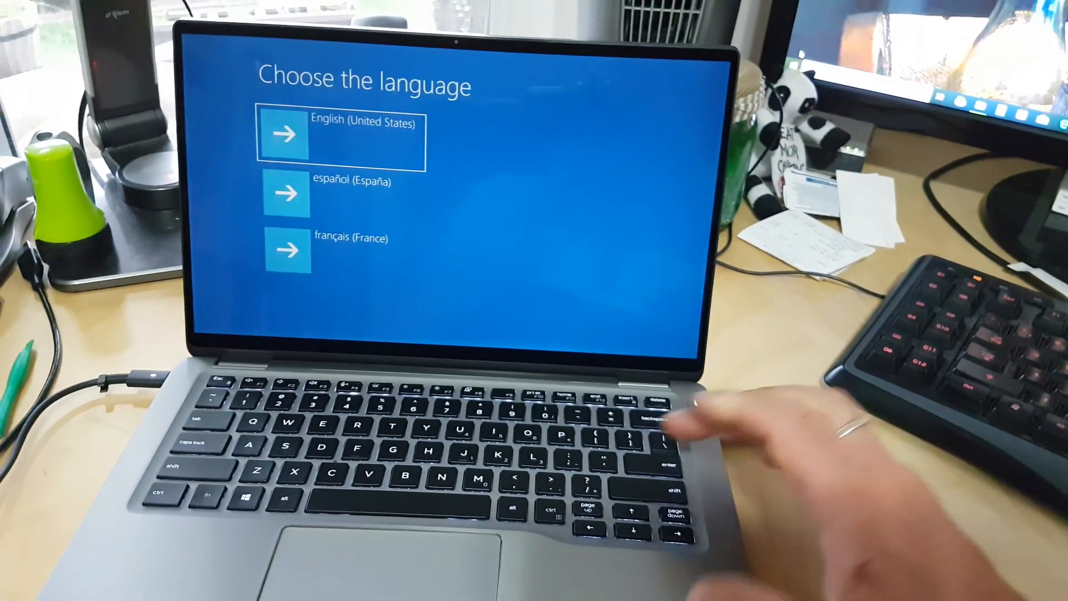
- Choose English (United States), Recover from a drive, then Just remove my files
left_click(286, 132)
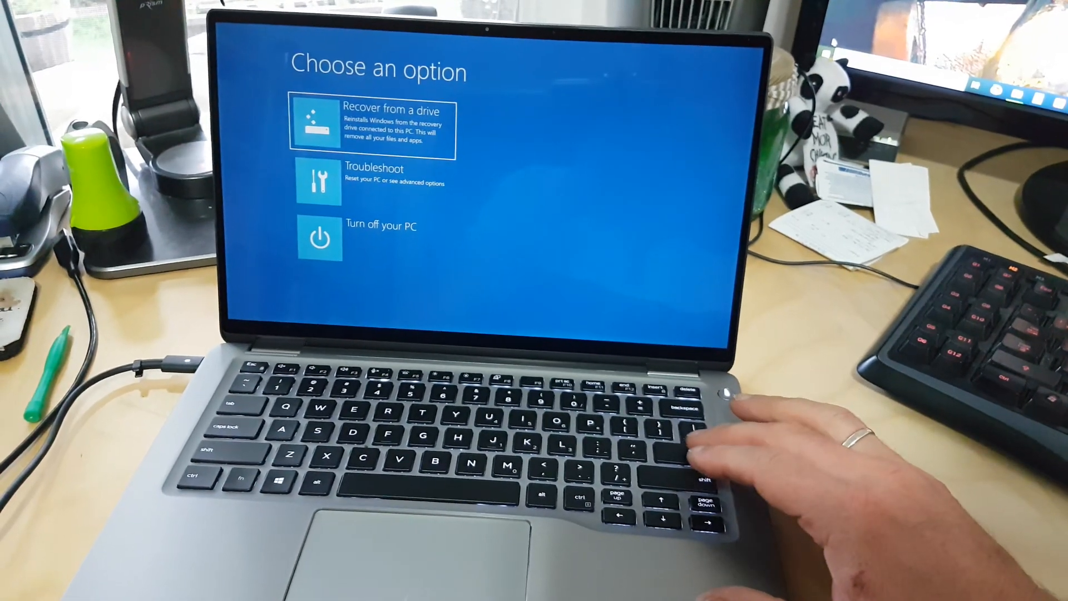
left_click(372, 125)
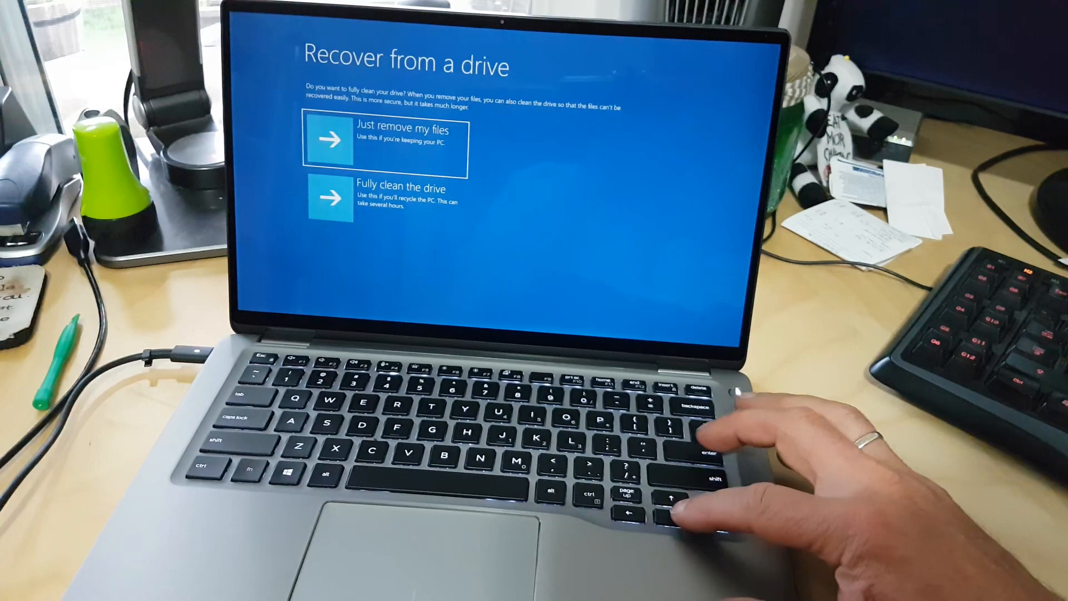
left_click(398, 135)
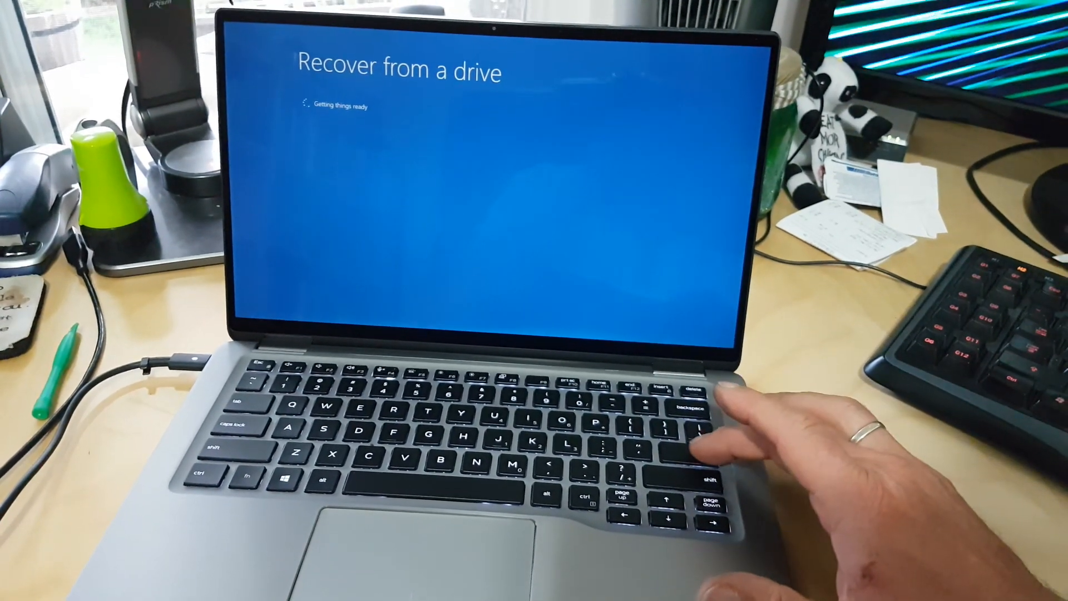